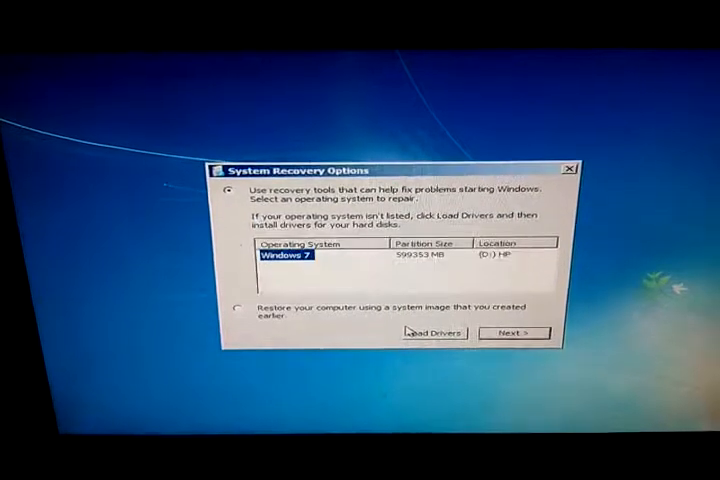
Step: Open the Load Drivers file browser and show all drives under Computer
{"action": "left_click", "coordinate": [437, 336]}
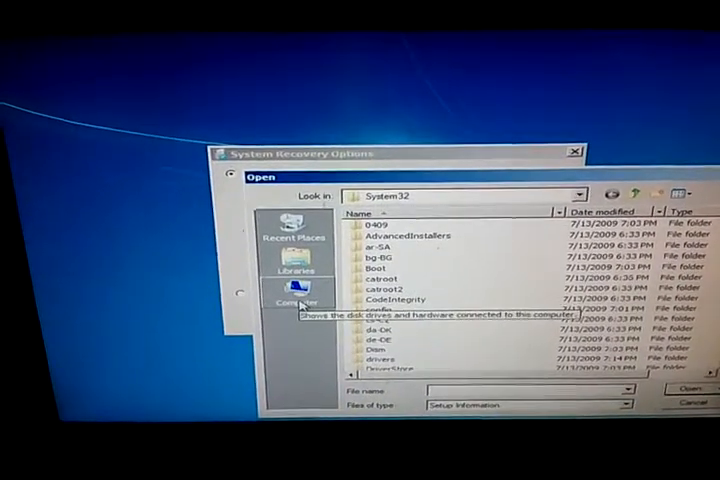
{"action": "left_click", "coordinate": [290, 300]}
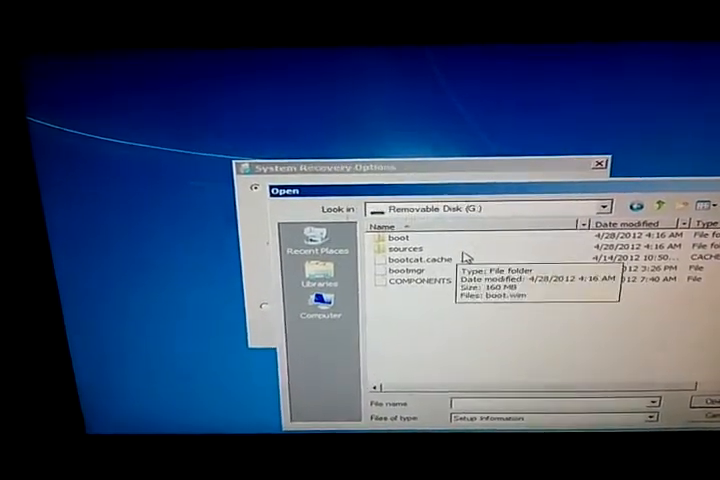
Step: Copy bootcat.cache from G: into D:\Windows\System32\CodeIntegrity, then browse toward System32
{"action": "right_click", "coordinate": [430, 258]}
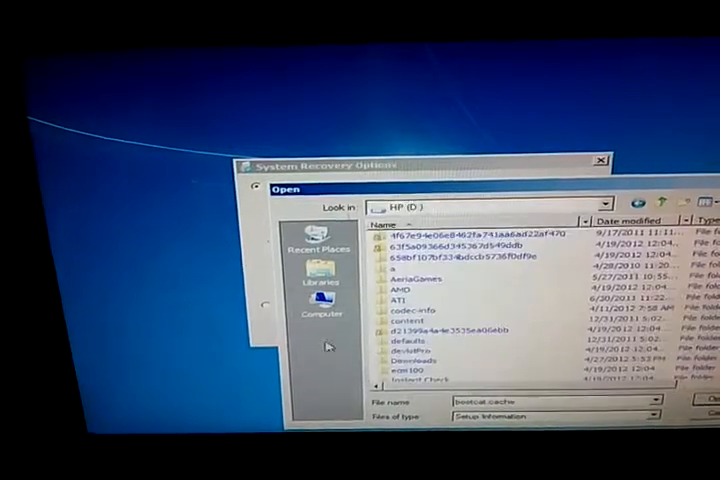
{"action": "scroll", "scroll_direction": "down", "scroll_amount": 3}
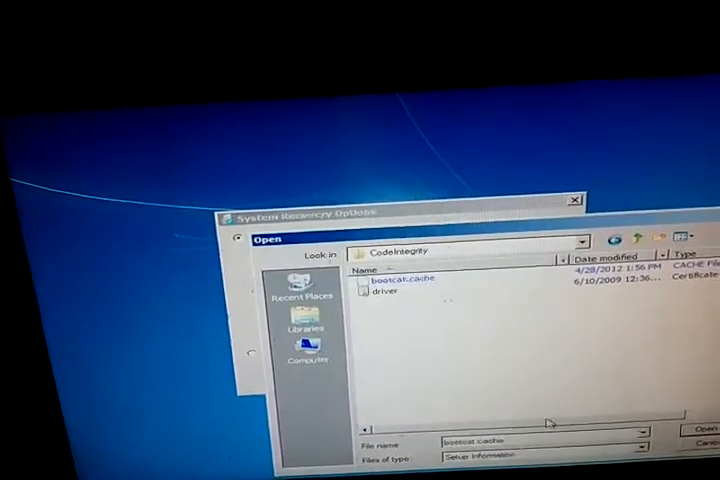
{"action": "right_click", "coordinate": [375, 278]}
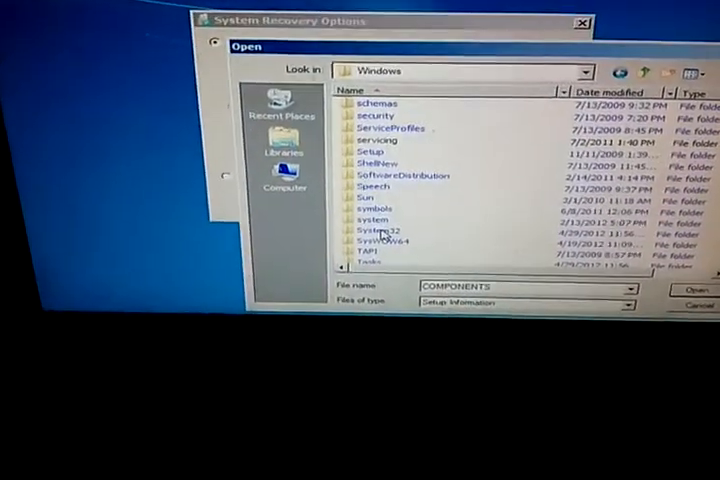
{"action": "double_click", "coordinate": [378, 233]}
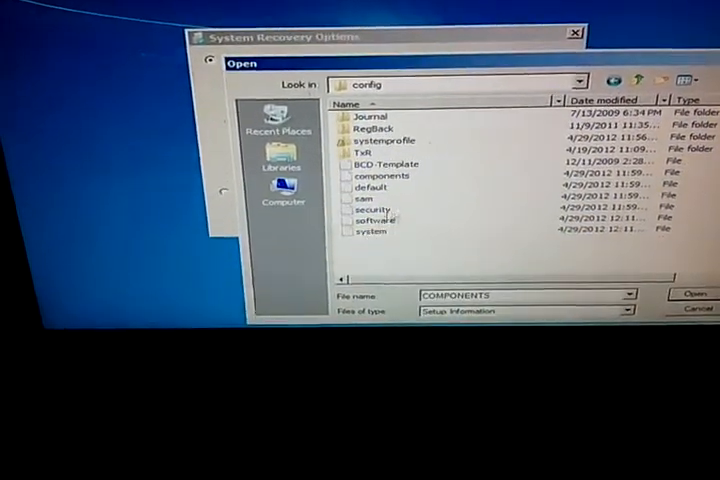
Step: Paste COMPONENTS into the config folder, confirming overwrite of the existing components file
{"action": "left_click", "coordinate": [383, 176]}
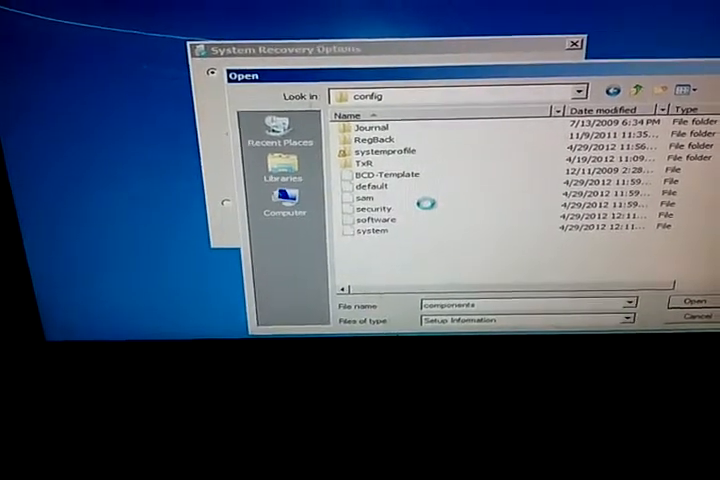
{"action": "left_click", "coordinate": [281, 211]}
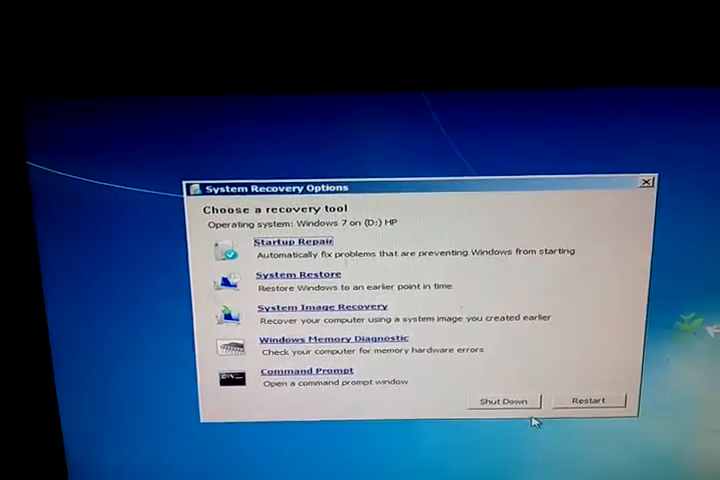
Step: Restart the PC from the System Recovery Options window
{"action": "left_click", "coordinate": [588, 400]}
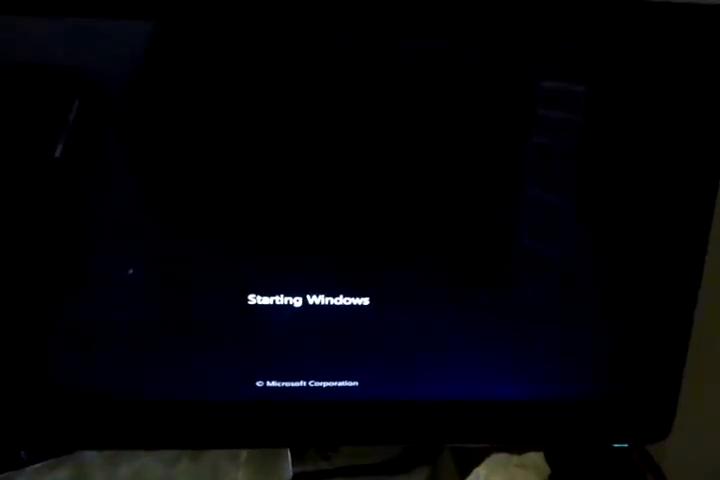